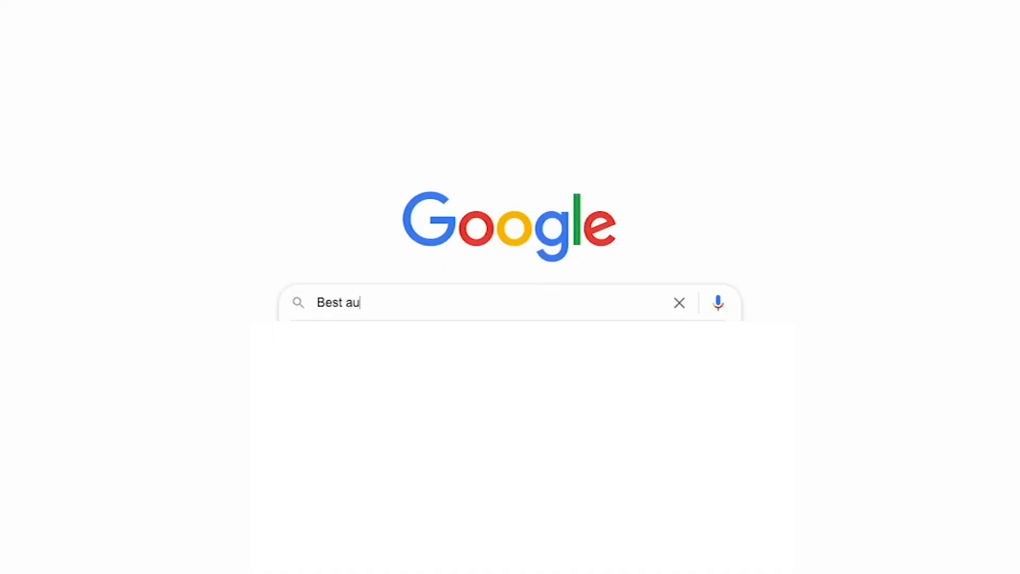
# Finish typing the Google query 'Best audio interface?'
pyautogui.write('dio interface?')
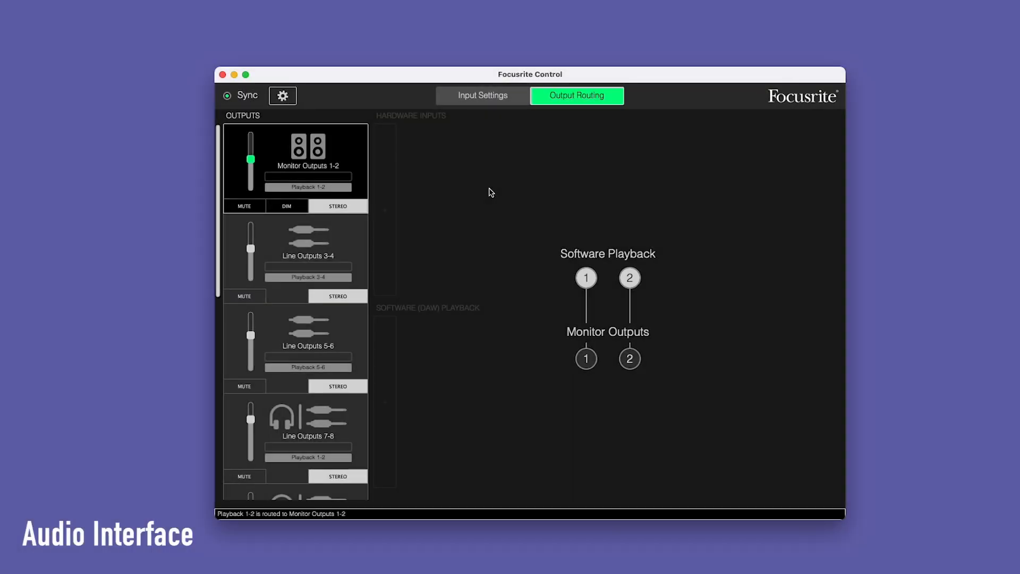
# Switch the Clarett+ 8Pre clock source to ADAT in device settings
pyautogui.click(282, 96)
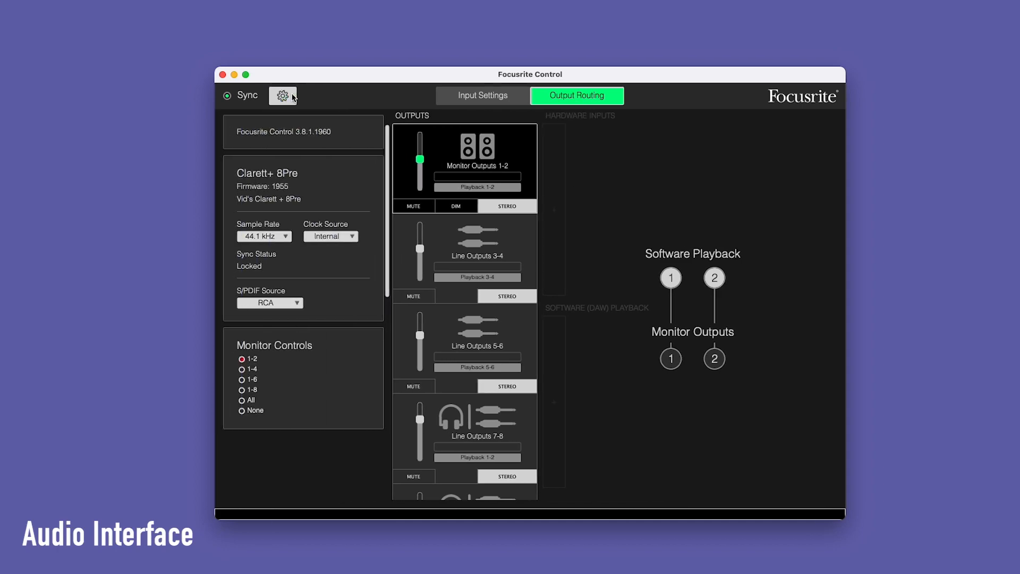
pyautogui.click(330, 235)
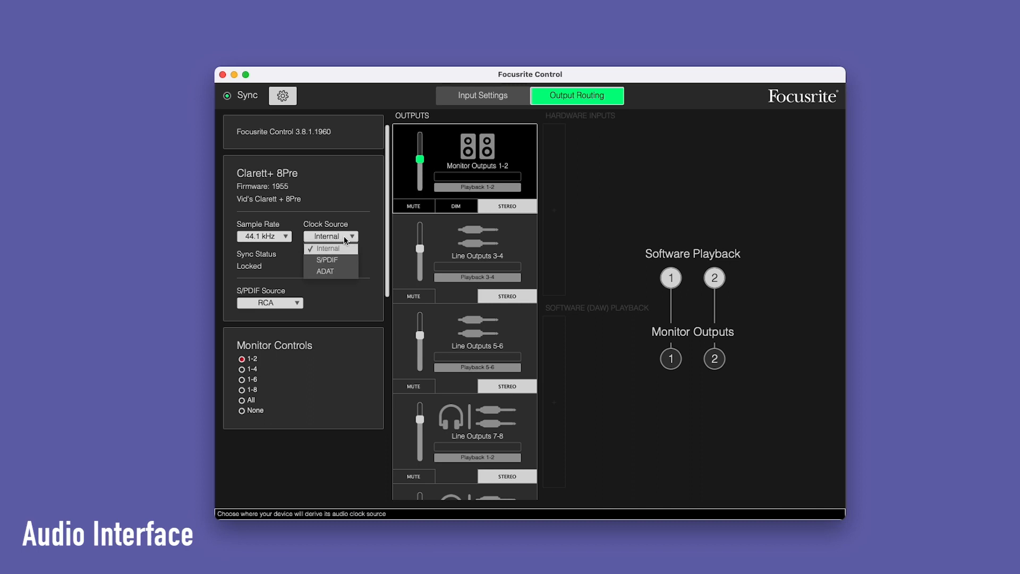
pyautogui.moveTo(327, 271)
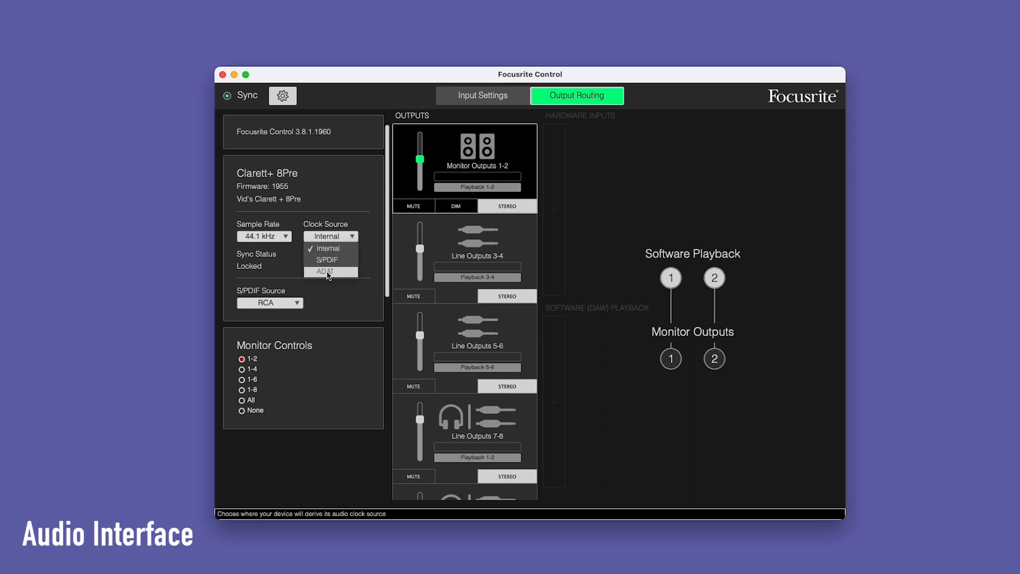
pyautogui.click(330, 271)
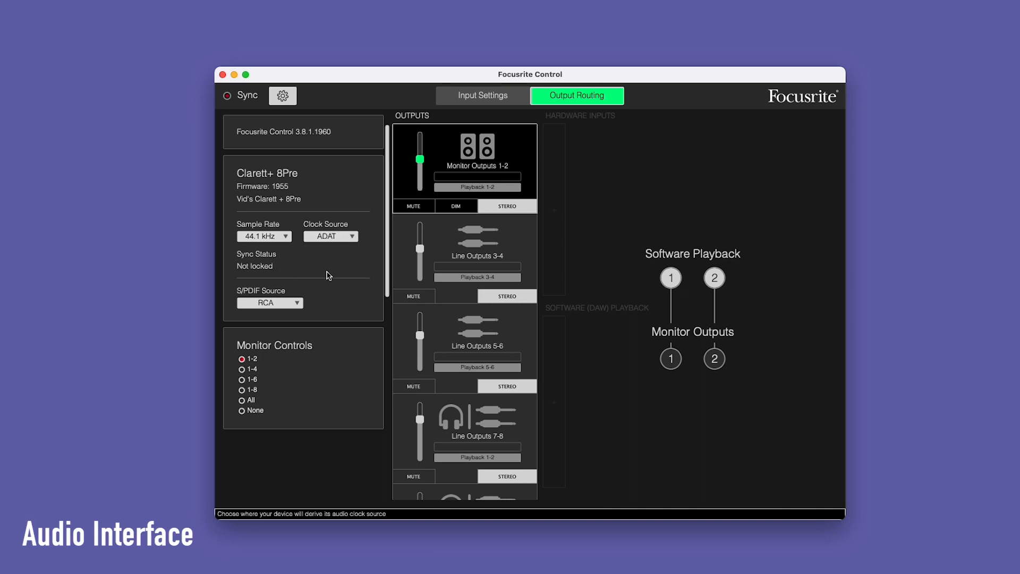
# Select 48 kHz as the Clarett+ 8Pre sample rate
pyautogui.click(264, 235)
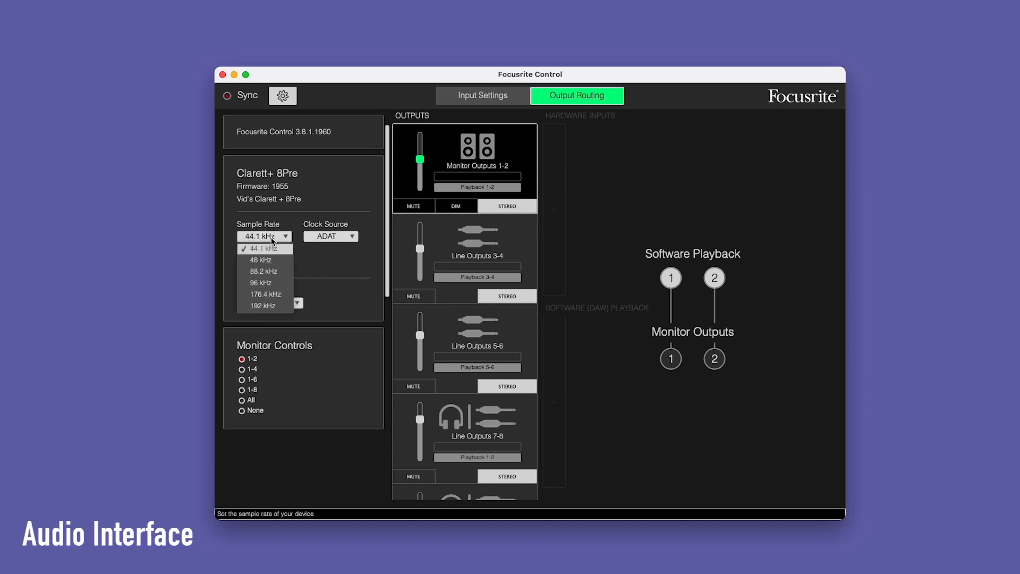
pyautogui.click(259, 260)
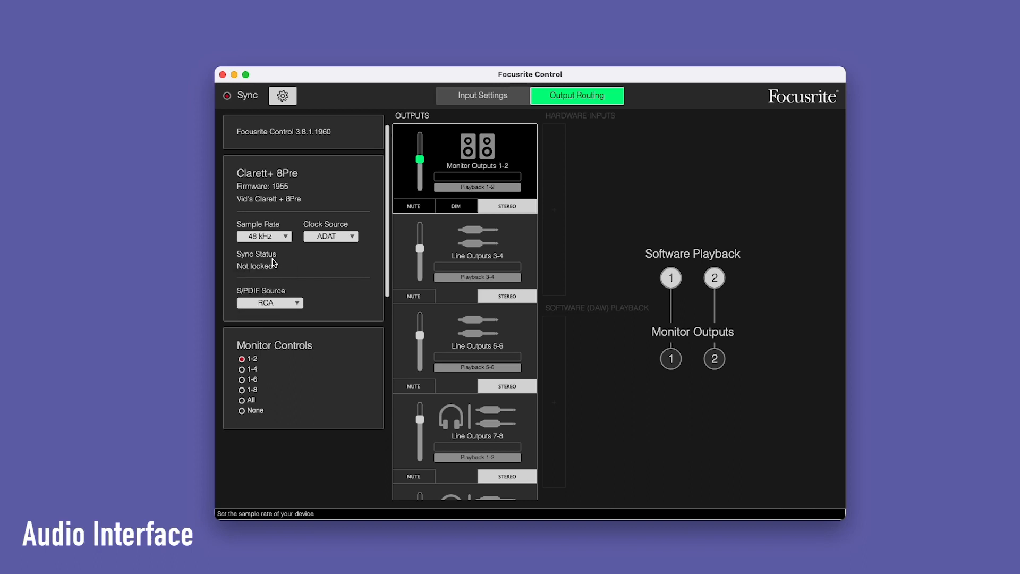
pyautogui.click(264, 236)
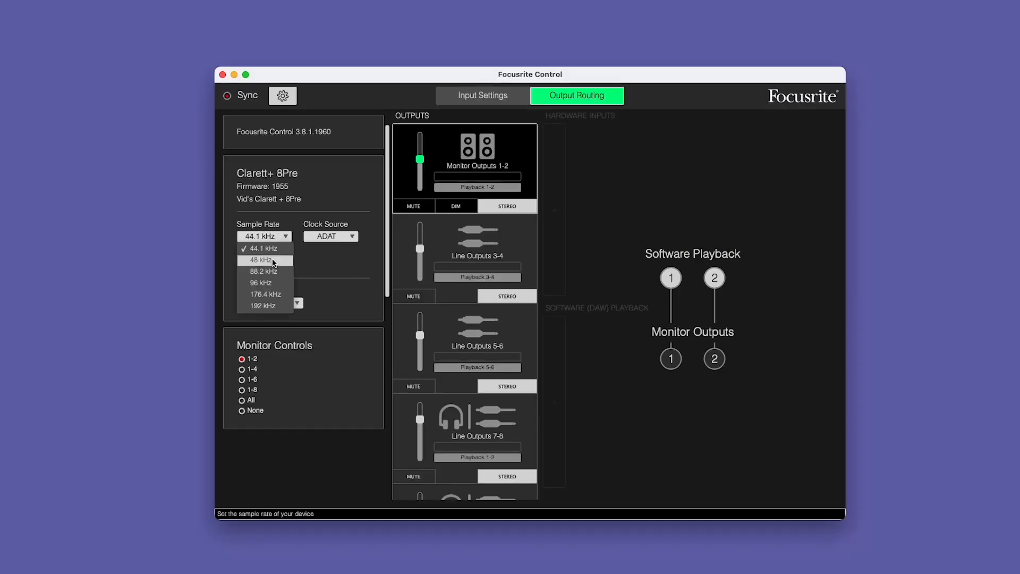
pyautogui.click(264, 259)
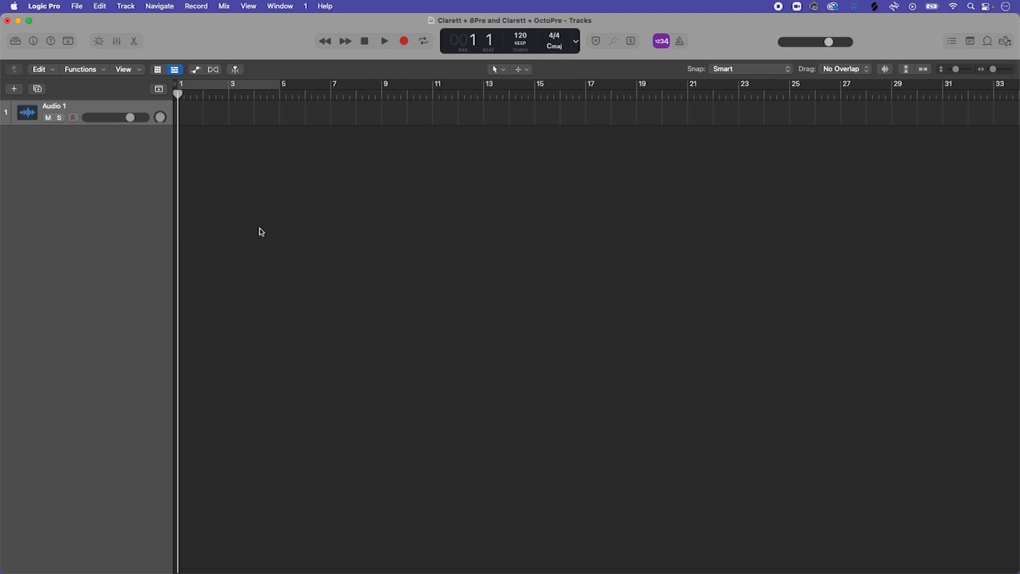
# Set the Logic Pro project sample rate to 48 kHz in Project Settings > Audio
pyautogui.click(77, 6)
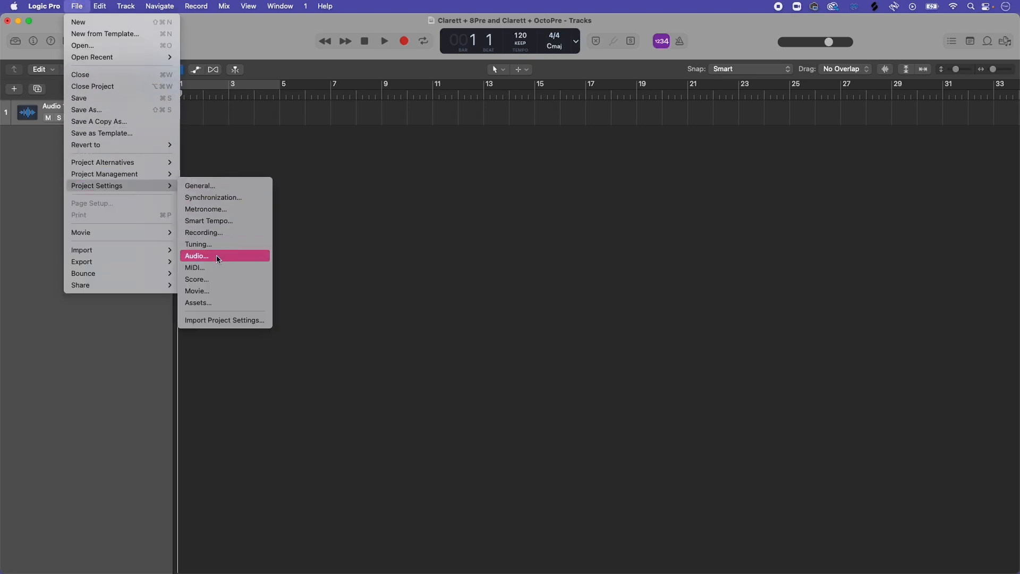
pyautogui.click(197, 255)
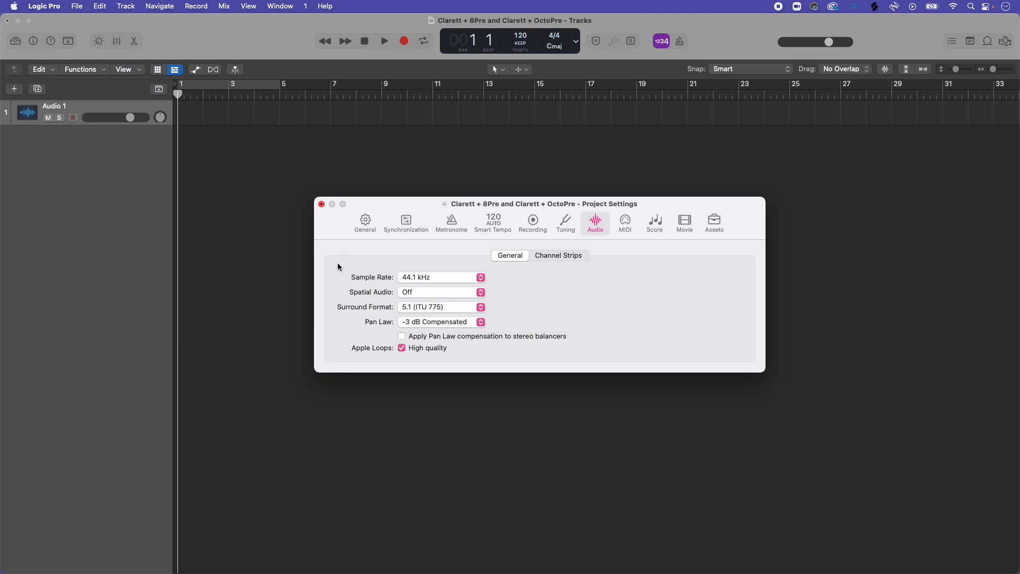
pyautogui.moveTo(450, 278)
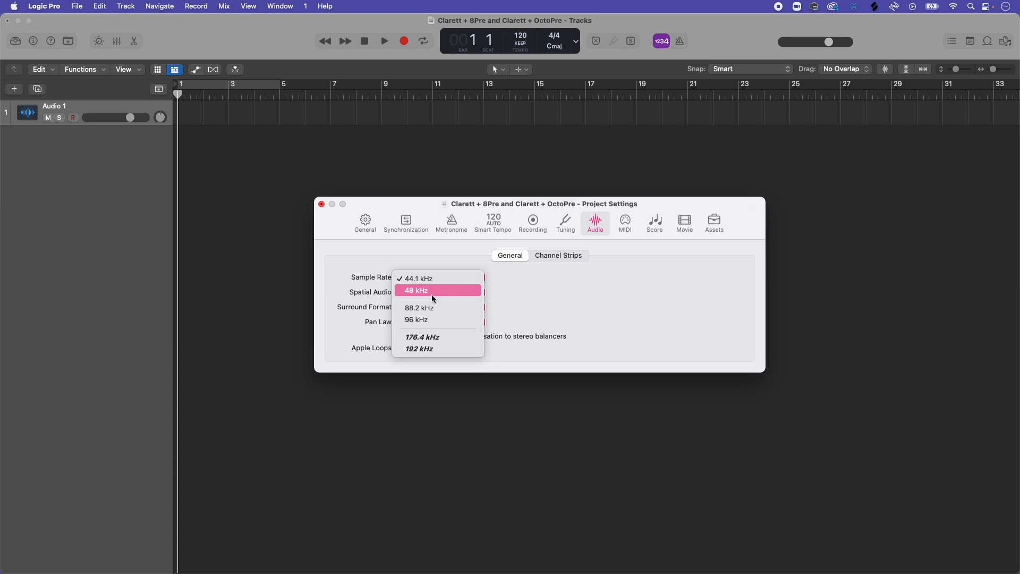
pyautogui.click(417, 290)
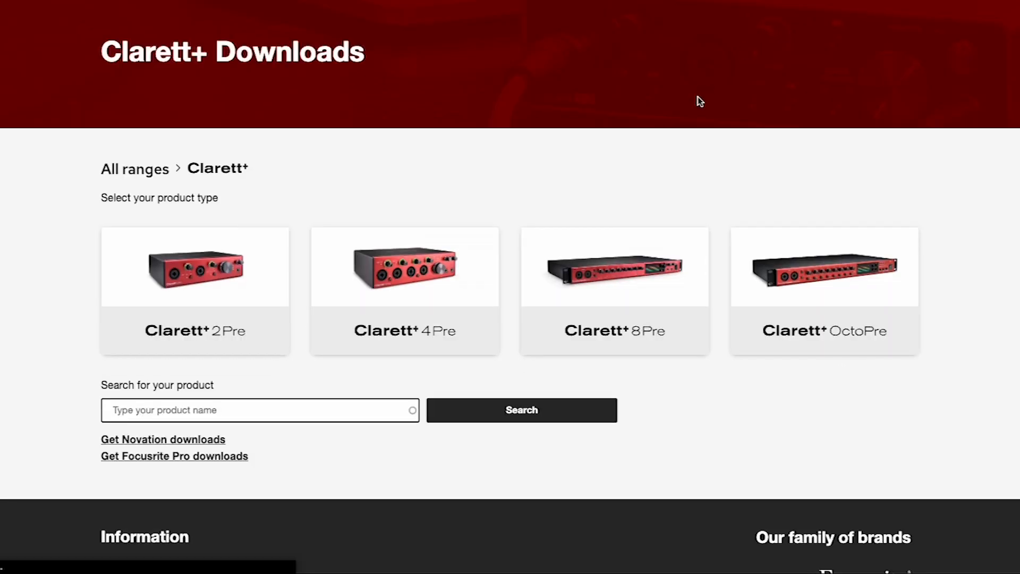
# Open the Clarett+ 8Pre downloads and scroll to Focusrite Control 3.8.1 and user guides
pyautogui.click(614, 290)
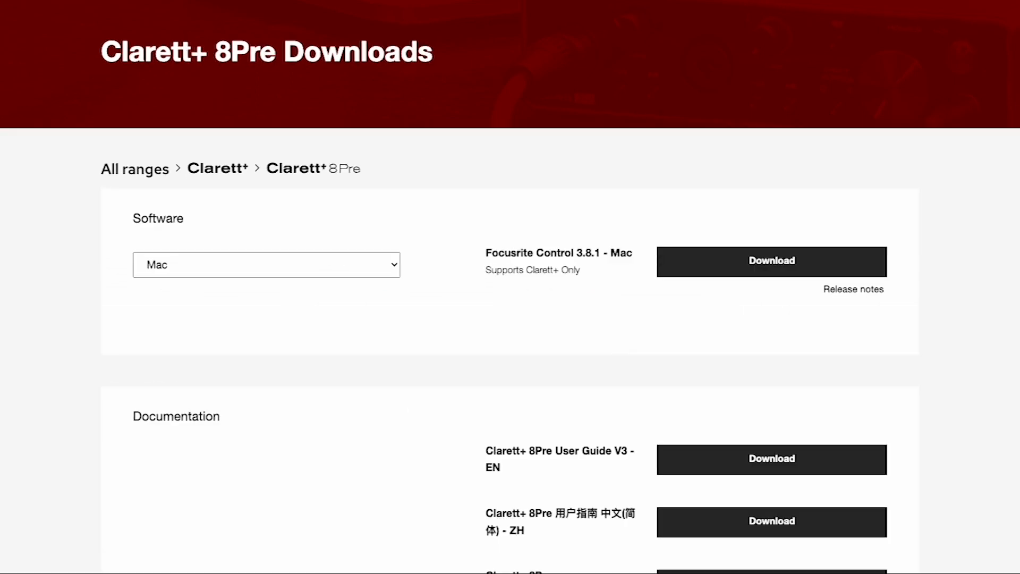
pyautogui.scroll(-3)
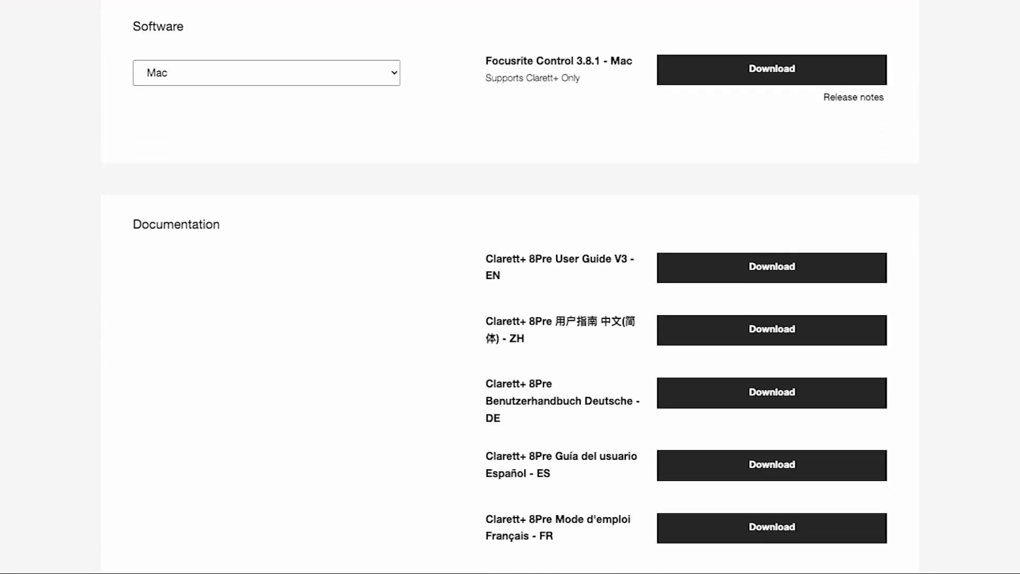
pyautogui.scroll(-3)
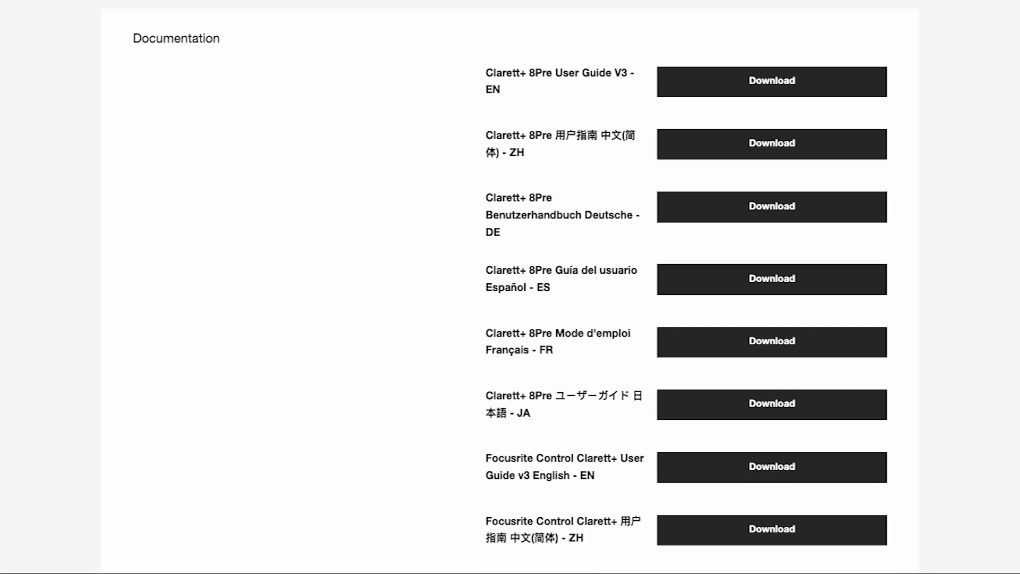